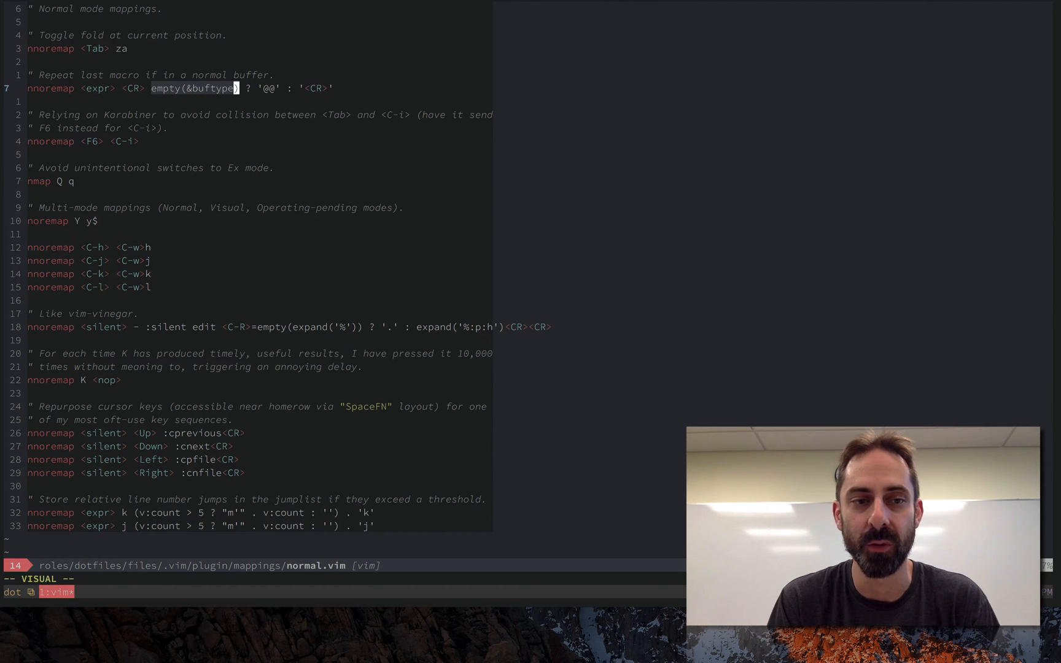
# Select the 'nnoremap <F6> <C-i>' line that avoids the Karabiner Tab collision.
pyautogui.press('j')
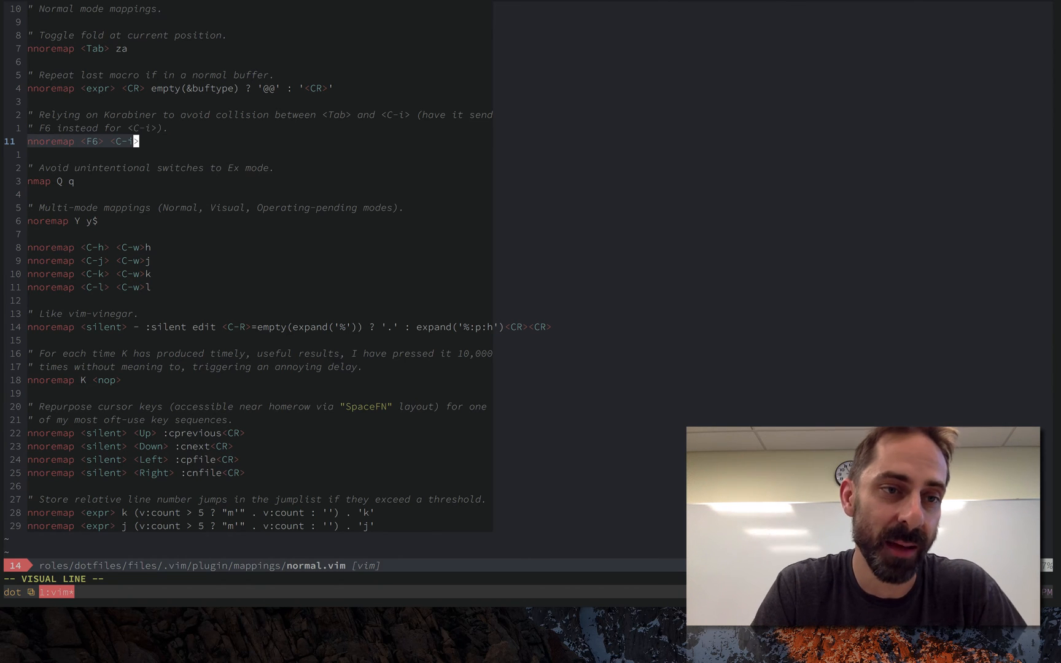
# Leave the F6 selection and move on toward the <C-h>/<C-j>/<C-k>/<C-l> window mappings.
pyautogui.press('Escape')
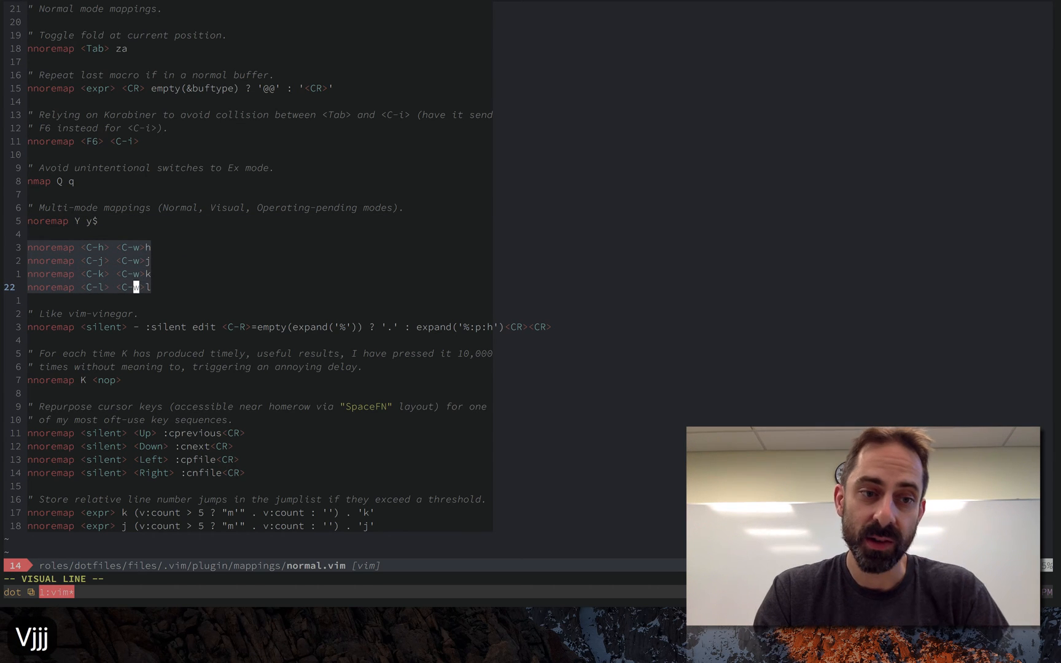
# Clear the previous highlight and select the 'nnoremap <expr> k' and j jumplist lines.
pyautogui.press('Escape')
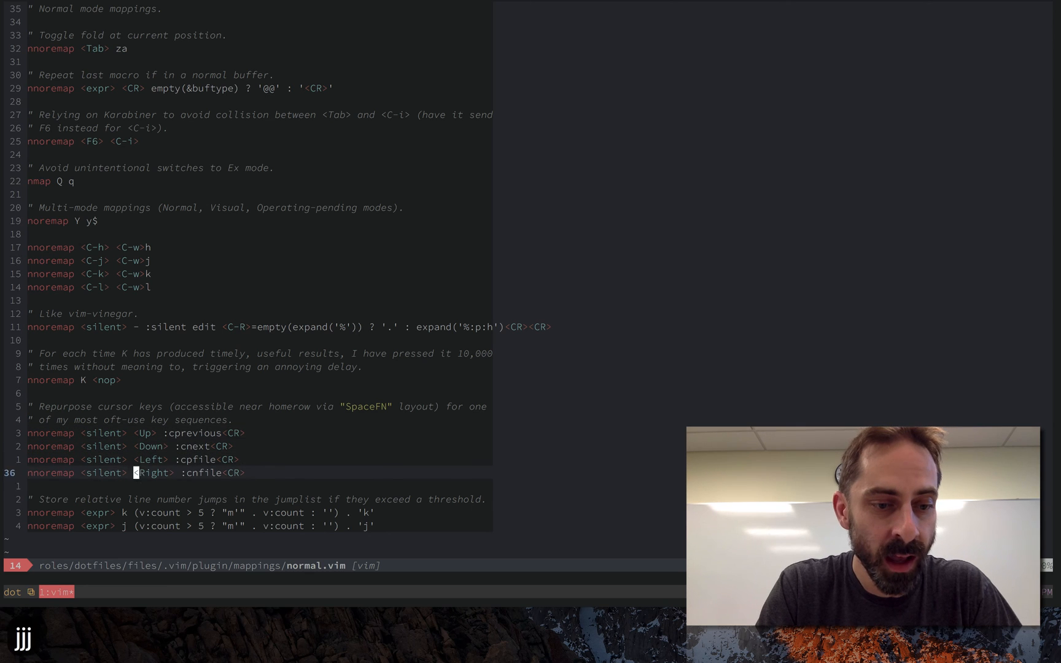
pyautogui.press('V')
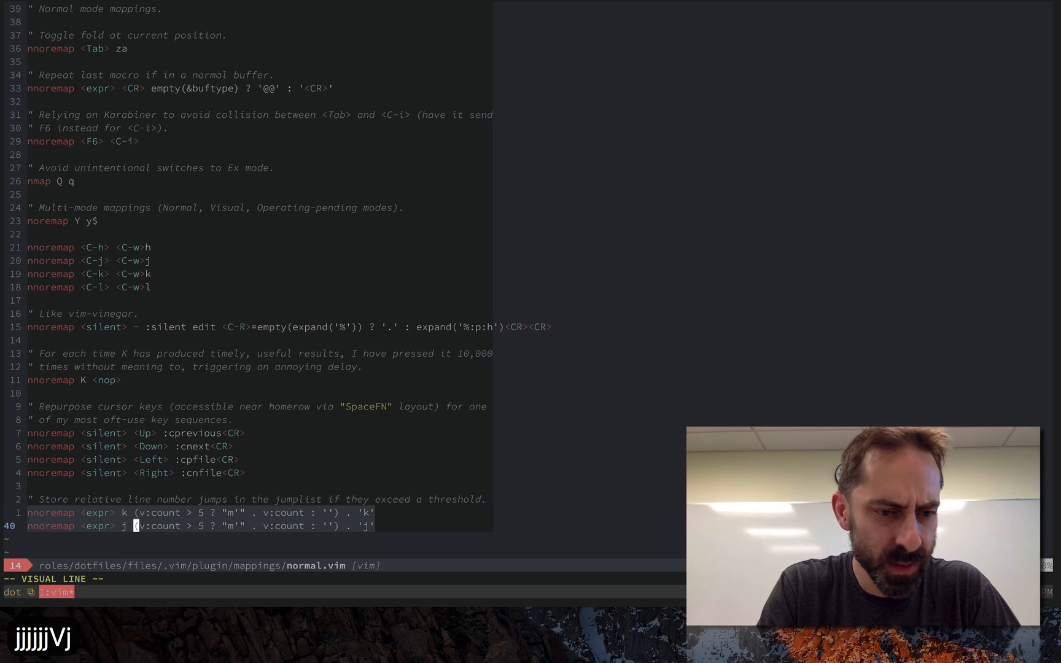